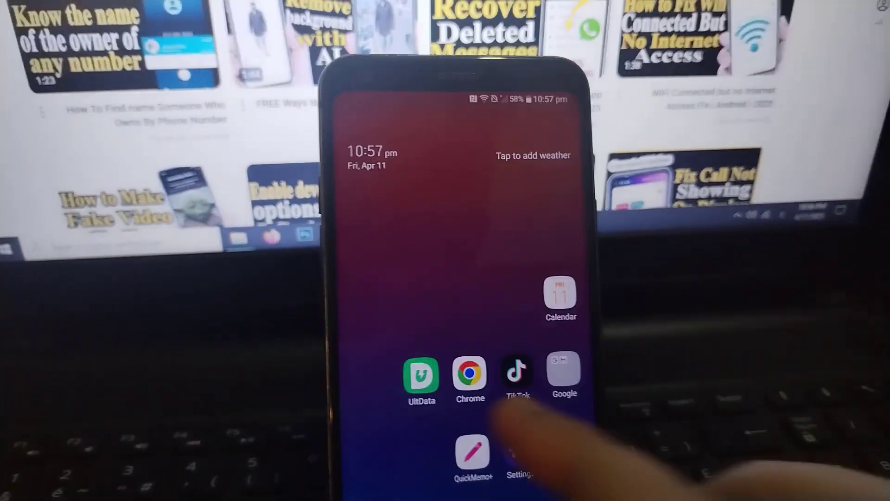
- Launch UltData for Android and scroll through its Device Data recovery categories
{"action": "left_click", "coordinate": [421, 378]}
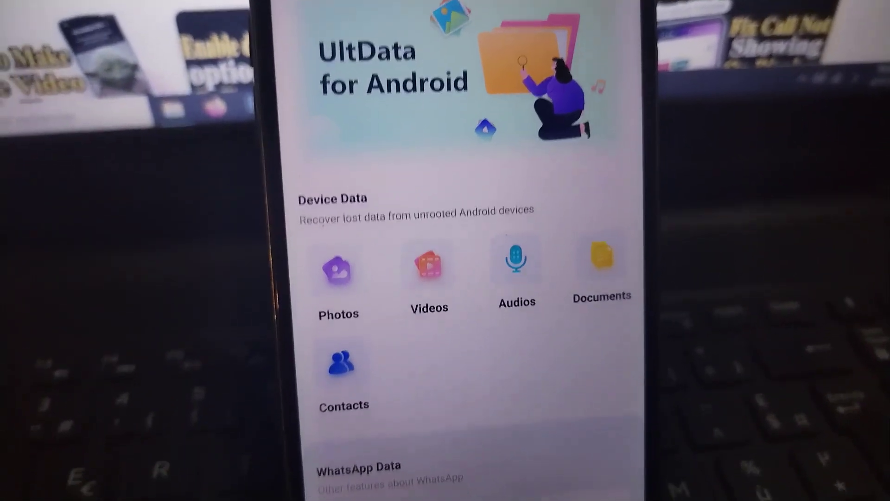
{"action": "scroll", "scroll_direction": "down", "scroll_amount": 3}
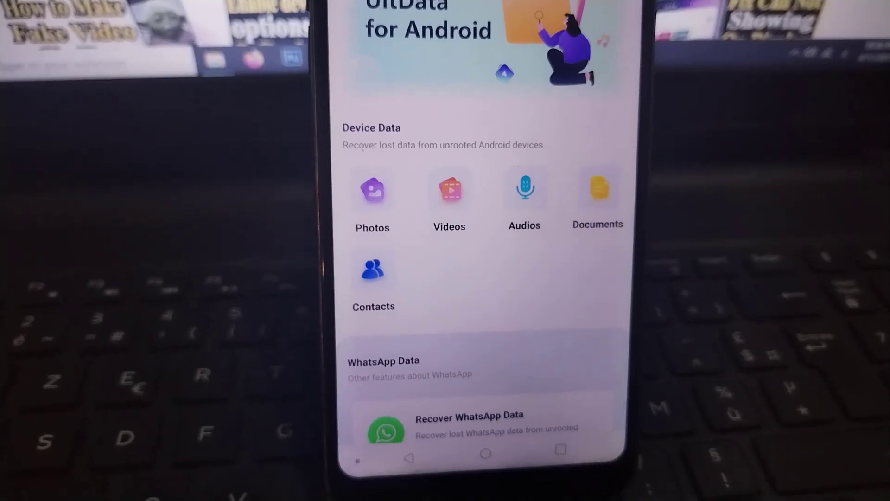
- Scan for deleted documents via the Documents category, finding 1555 files
{"action": "left_click", "coordinate": [597, 199]}
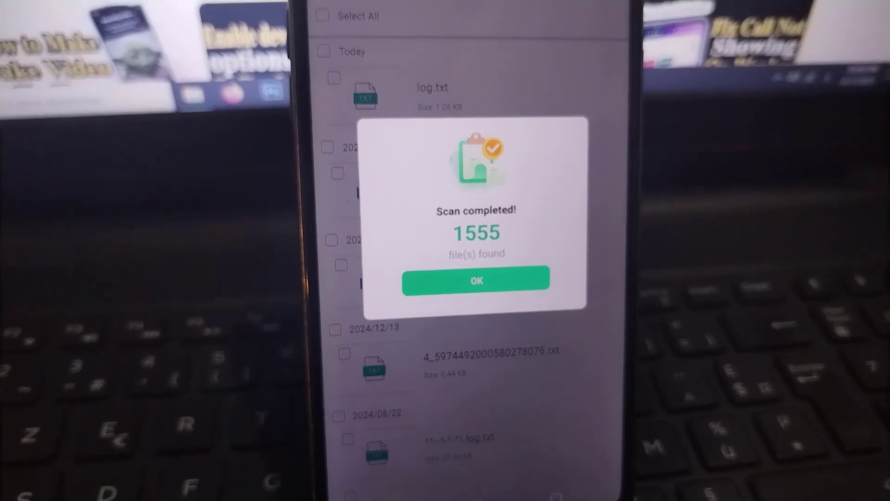
- Dismiss the scan summary, select all found documents, and recover 1547 files
{"action": "left_click", "coordinate": [475, 281]}
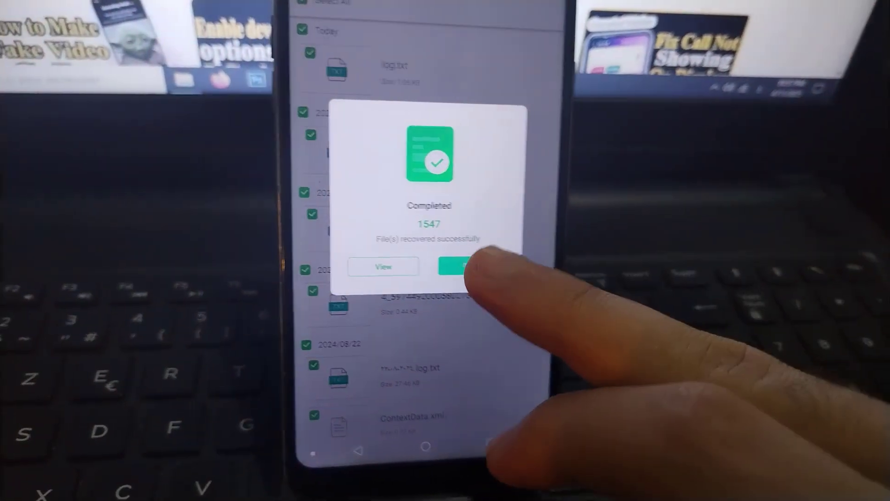
- Close the recovery Completed message and show the folder containing File Manager
{"action": "left_click", "coordinate": [457, 267]}
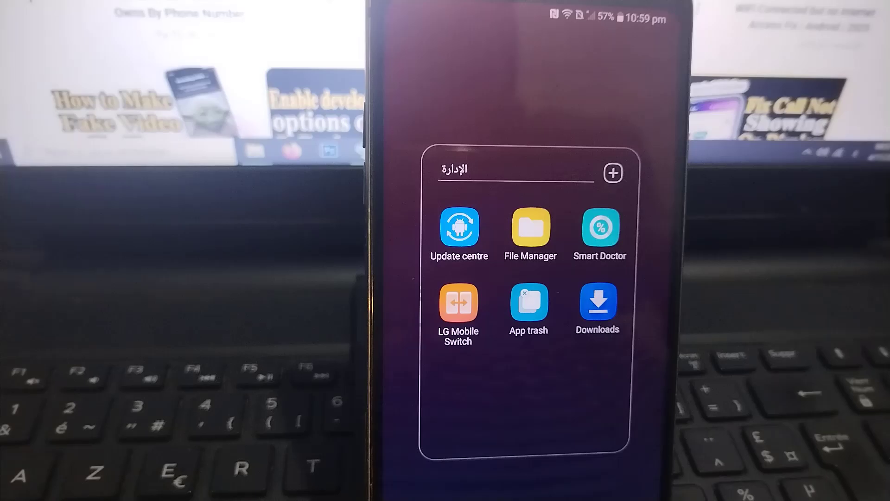
- In File Manager, open DCIM/UltData/Document to view the recovered files dated 11/04/2025
{"action": "left_click", "coordinate": [529, 227]}
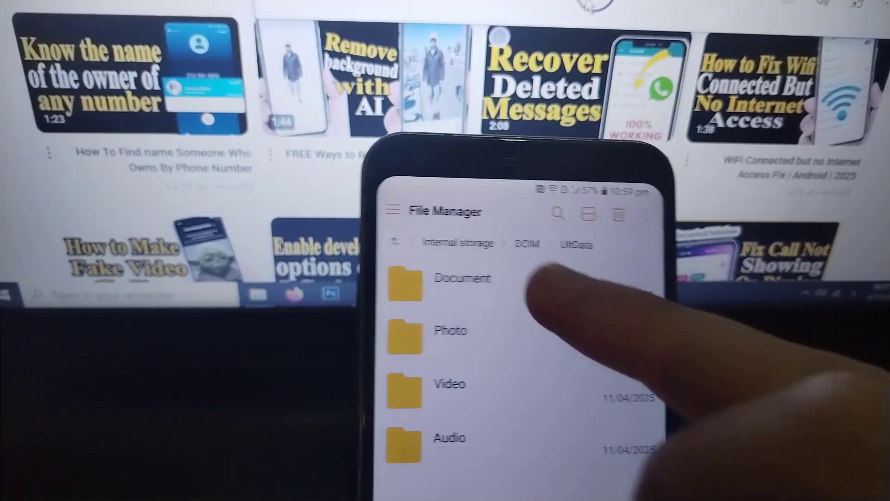
{"action": "left_click", "coordinate": [462, 279]}
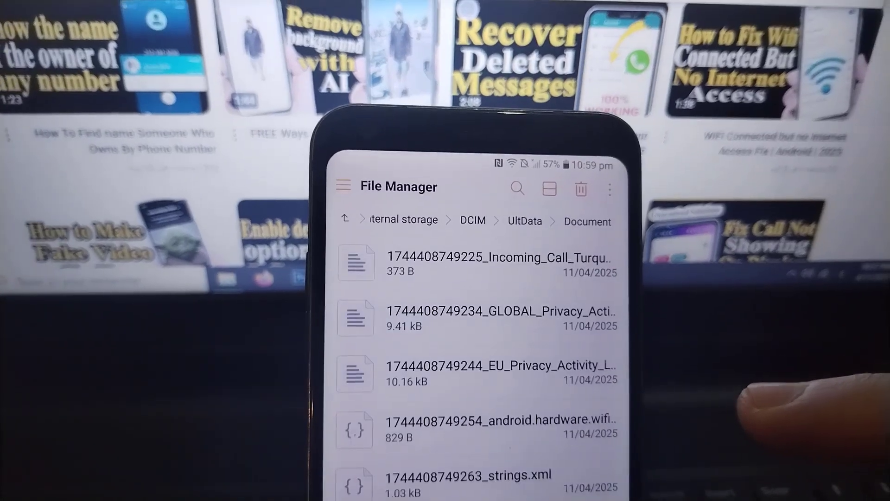